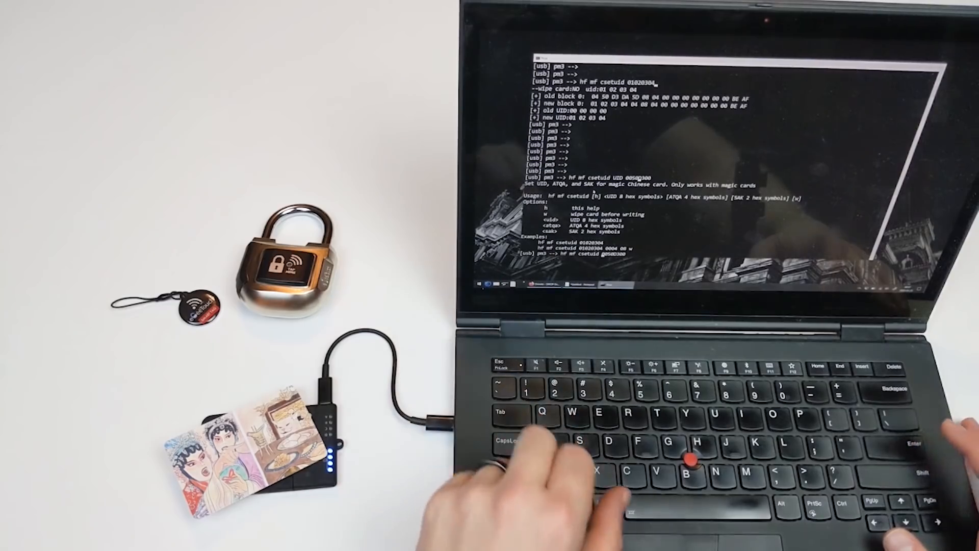
pyautogui.press('Return')
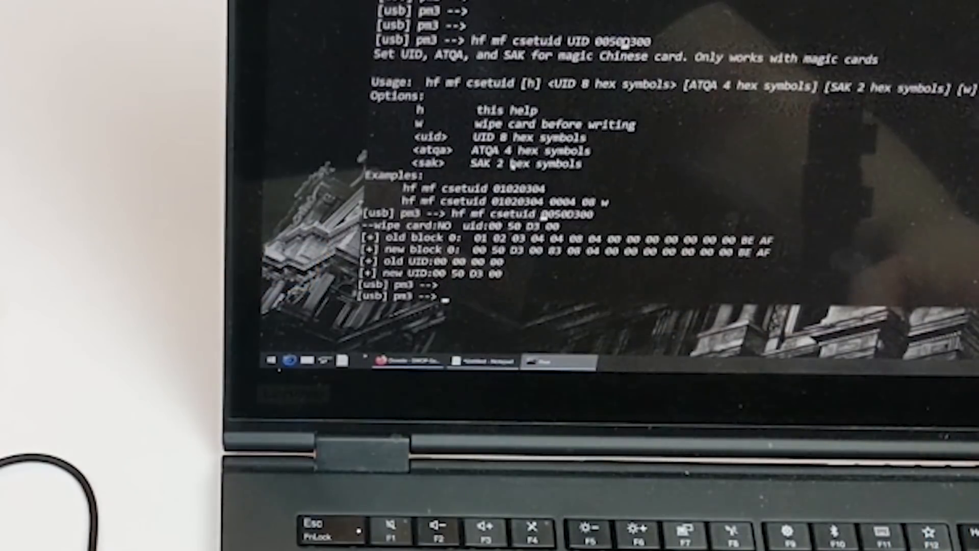